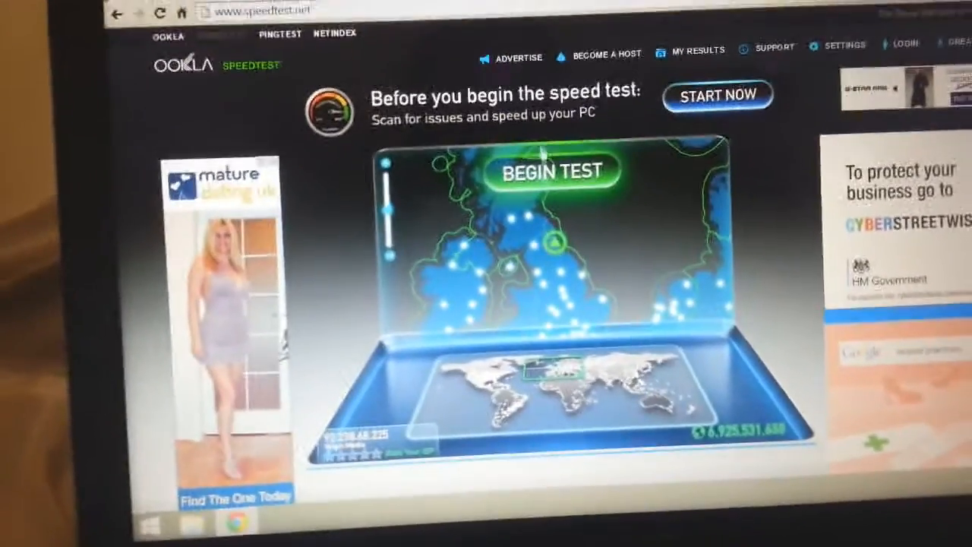
Start the speed test, connecting to the Edinburgh Virgin Media server
{"action": "left_click", "coordinate": [551, 170]}
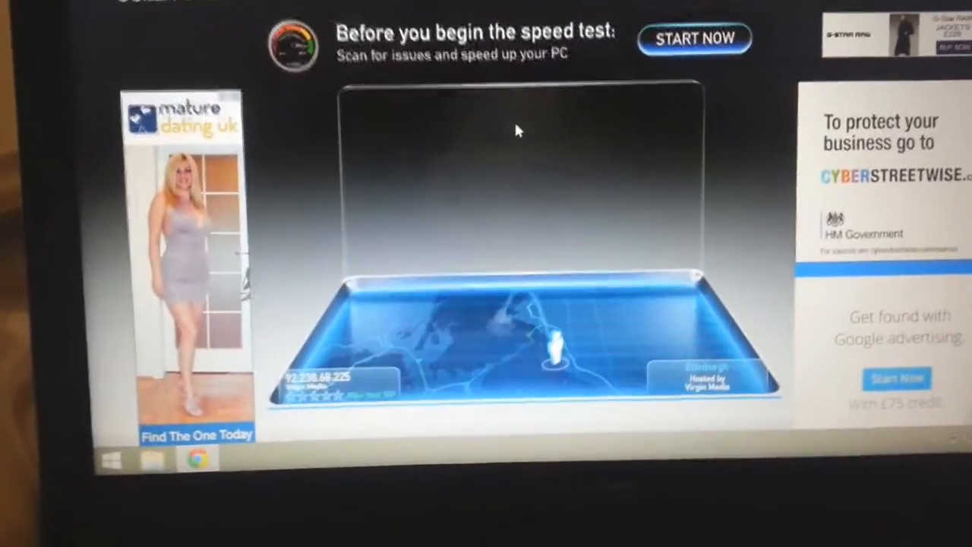
{"action": "left_click", "coordinate": [693, 39]}
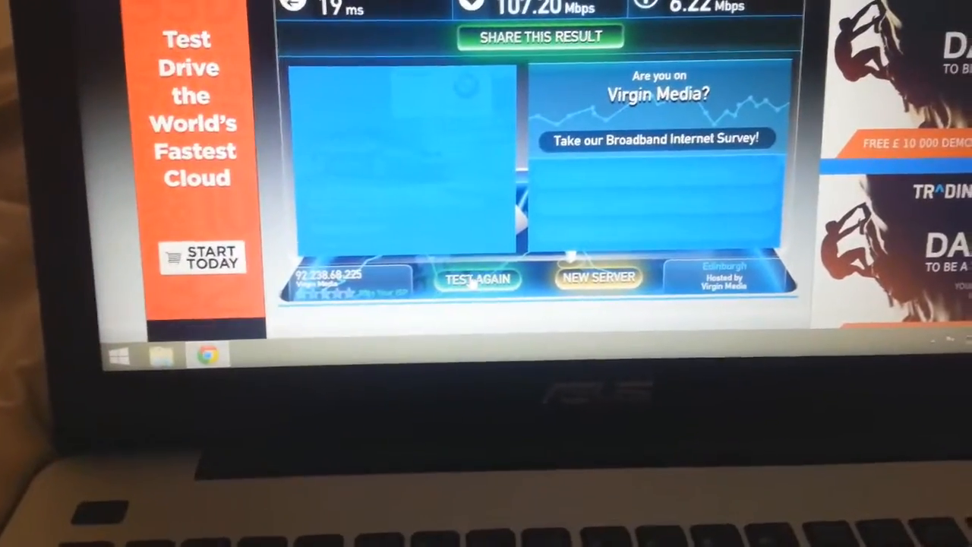
Run the speed test again after the 19 ms / 107.20 Mbps result
{"action": "left_click", "coordinate": [477, 280]}
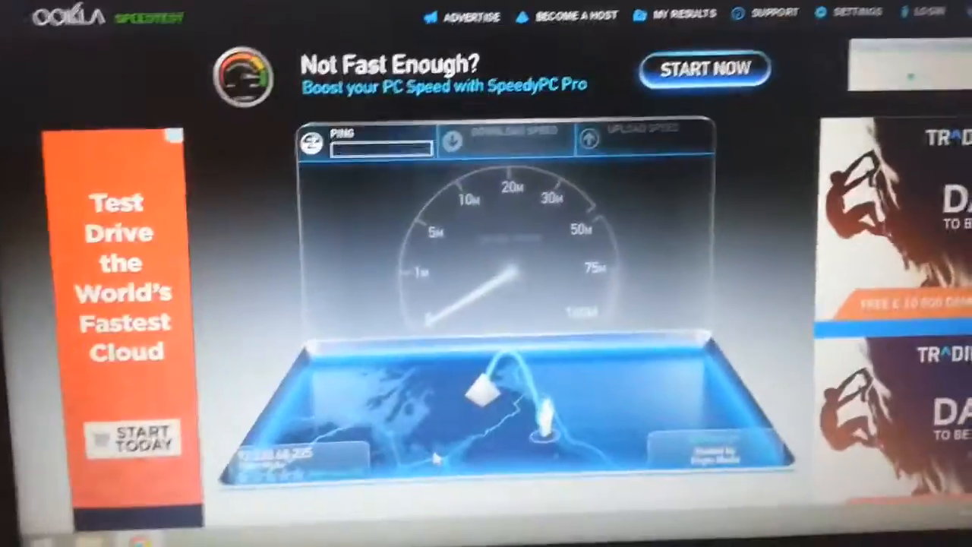